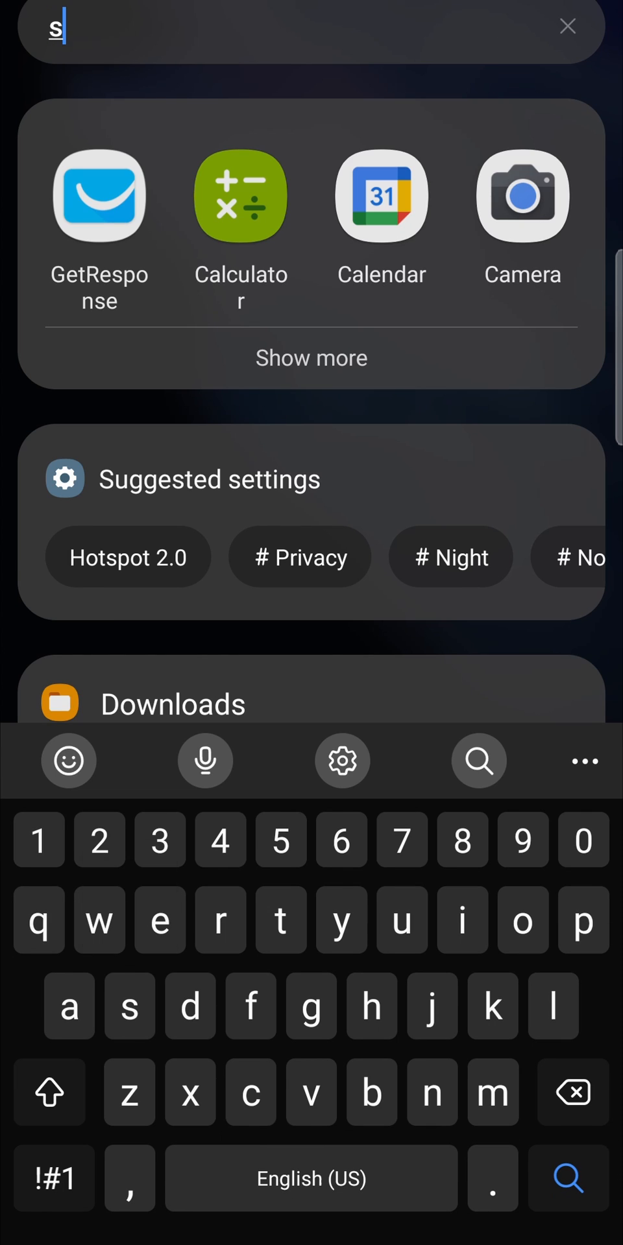
Search Finder for 'storage' so the Storage setting appears as the top result
text(tora)
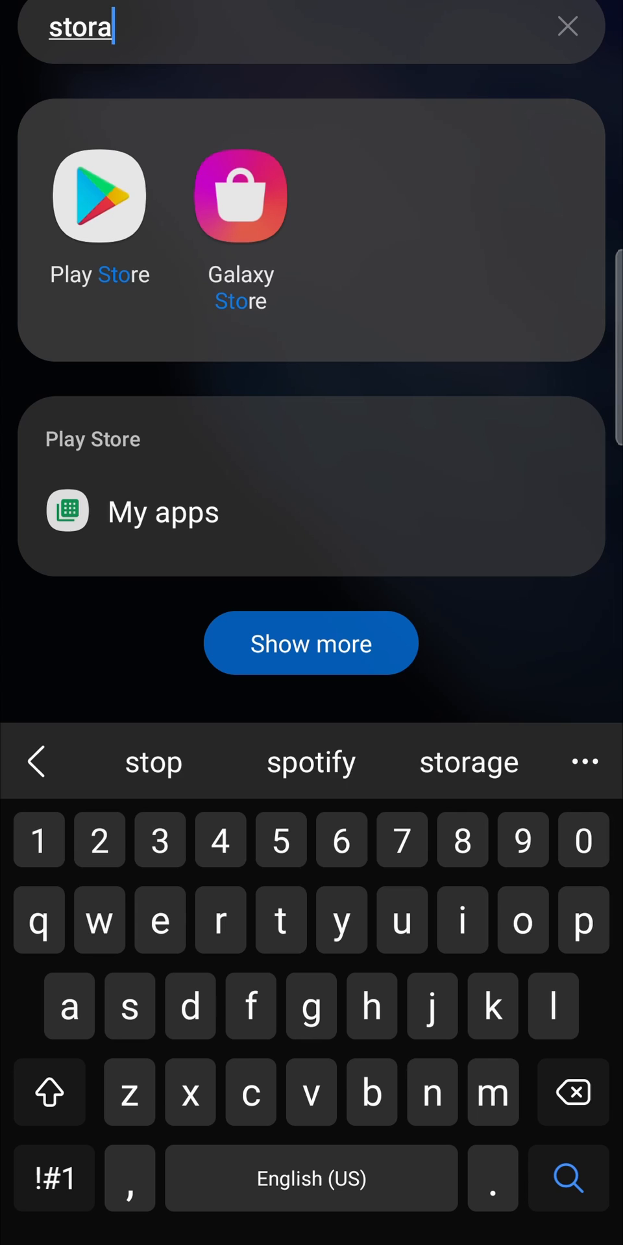
click(468, 763)
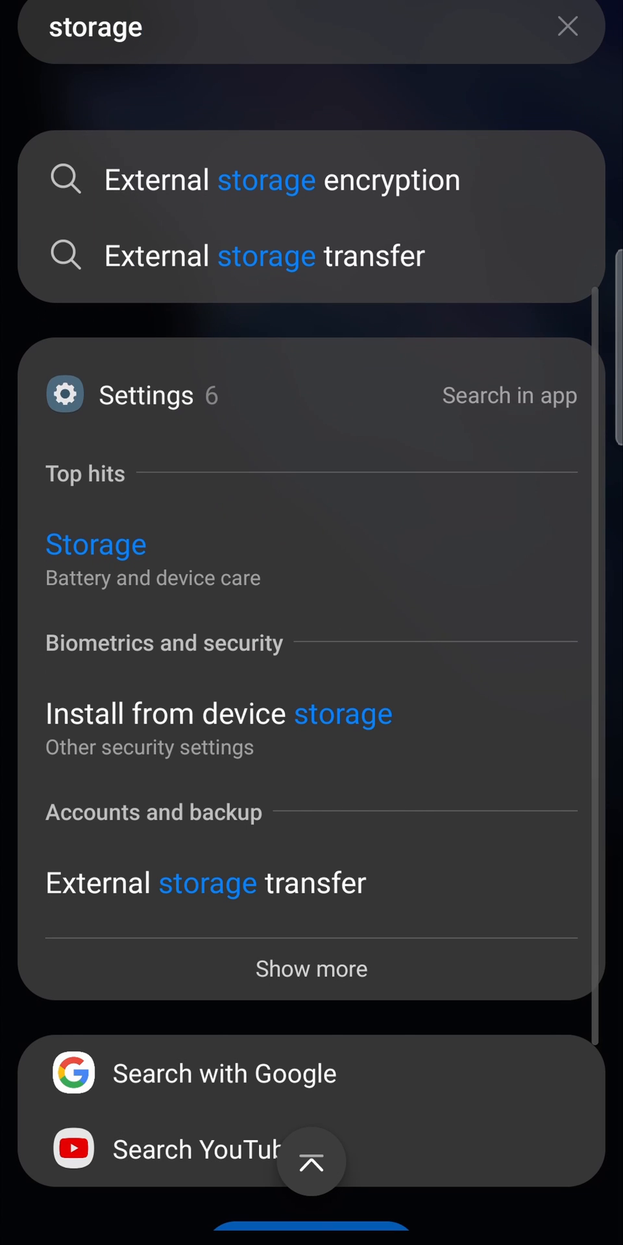
click(94, 543)
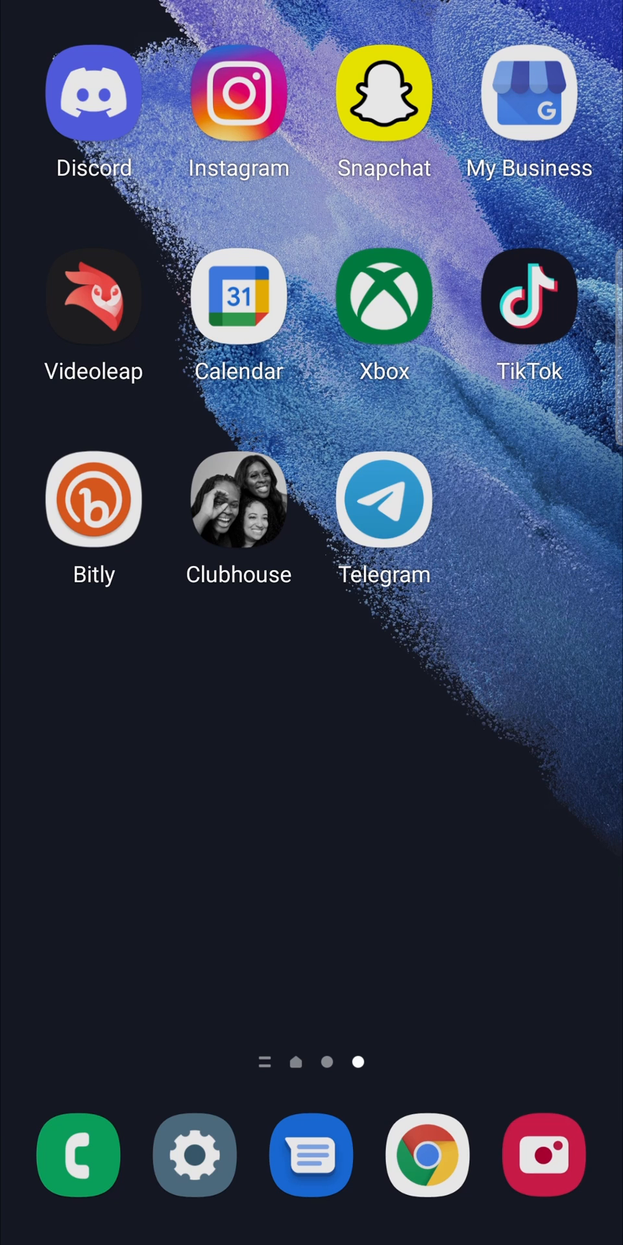
scroll(left, 3)
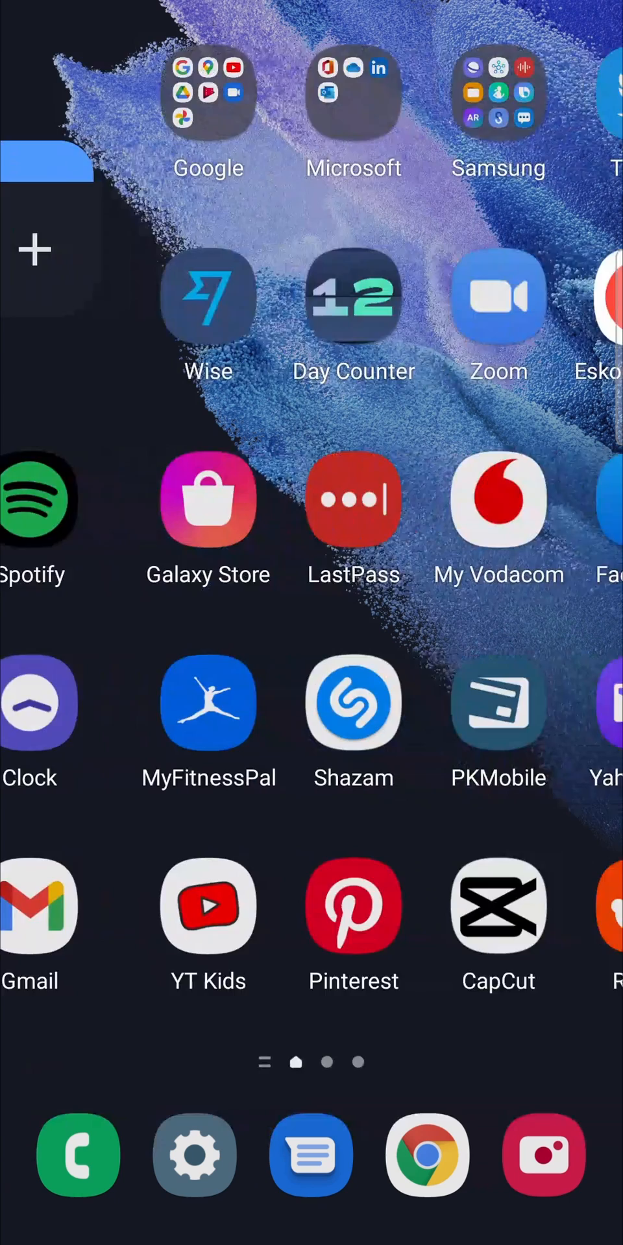
scroll(left, 3)
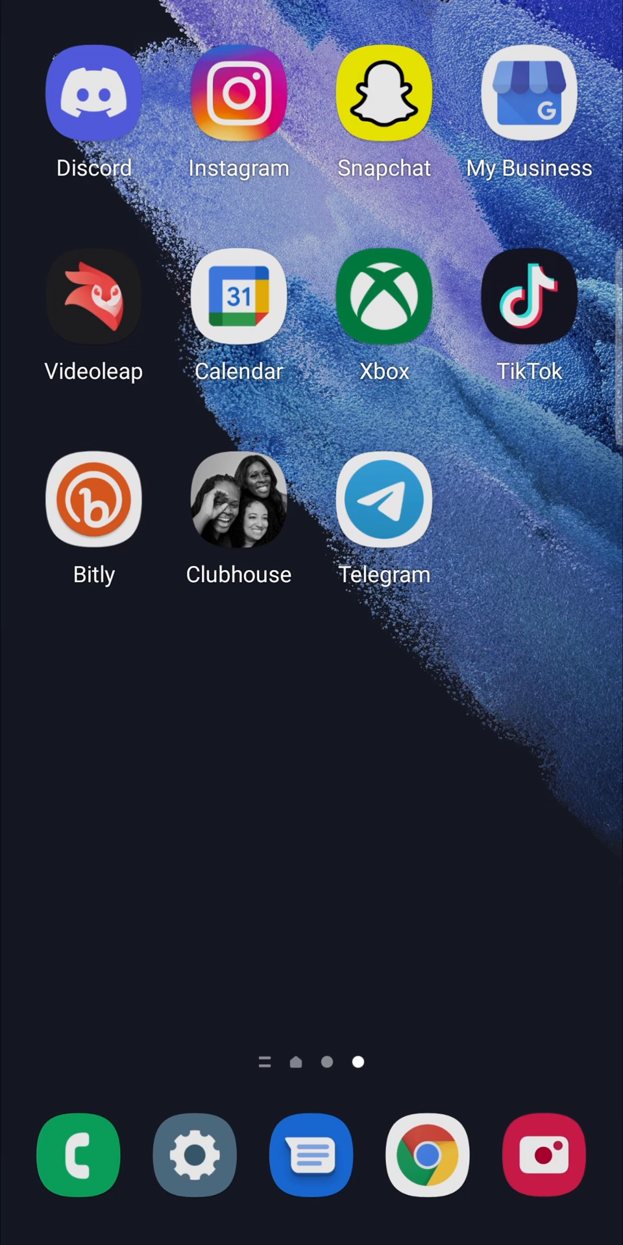
scroll(left, 3)
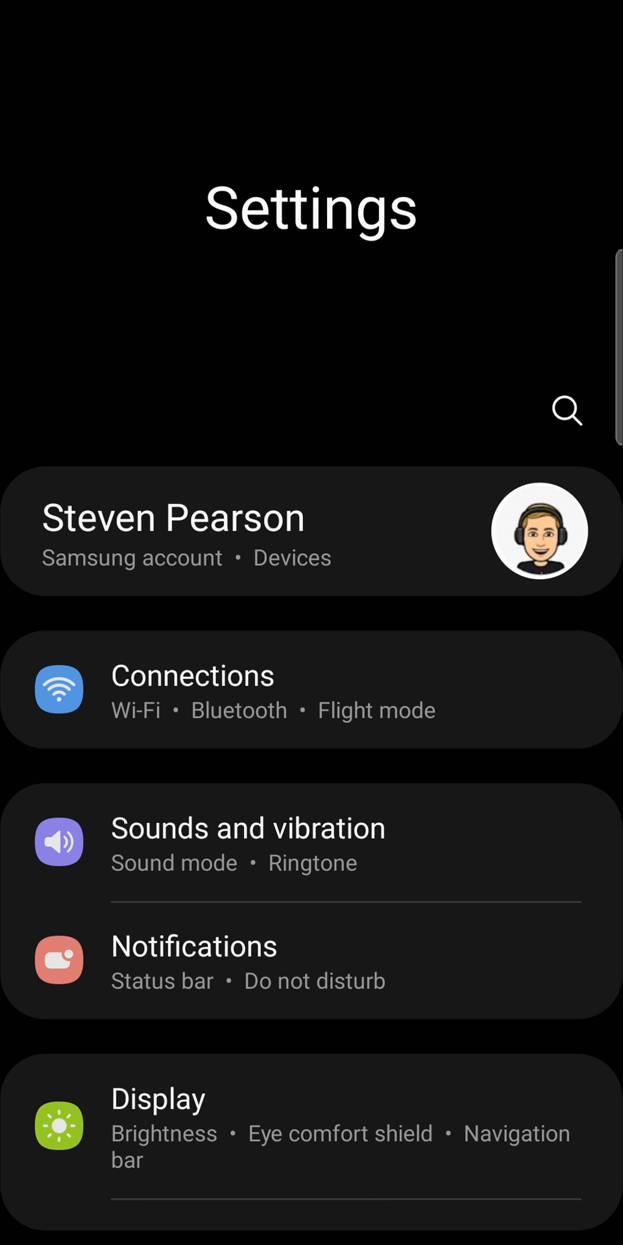
Scroll the Settings list and open Software update showing last check and install dates
scroll(down, 3)
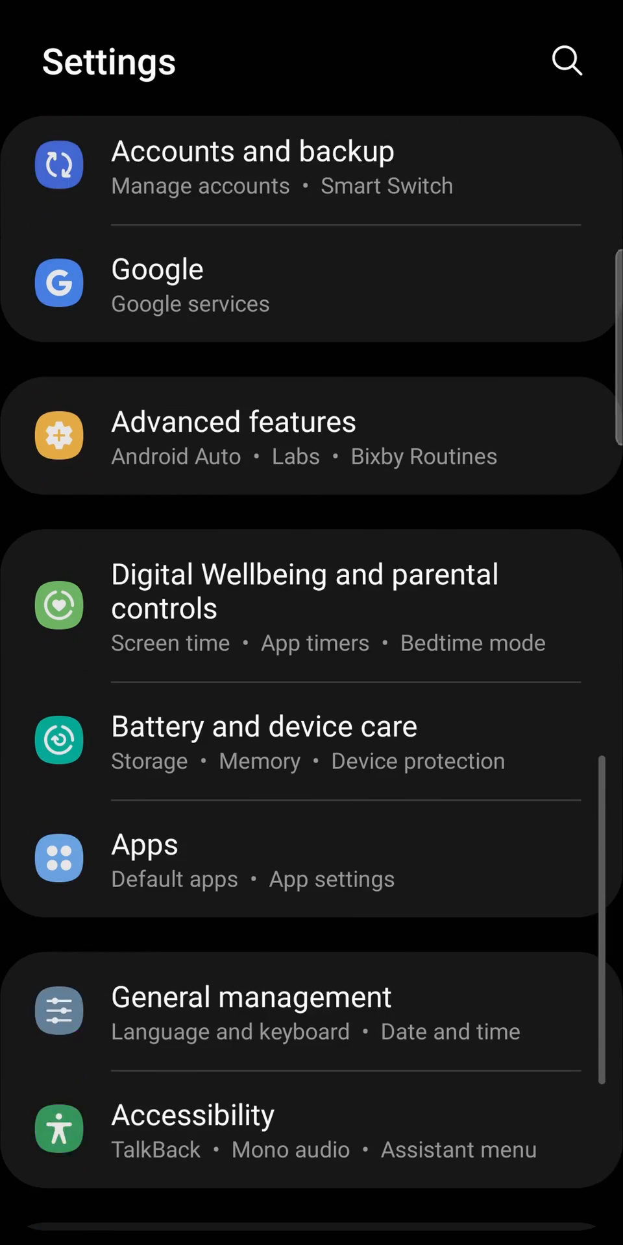
scroll(down, 3)
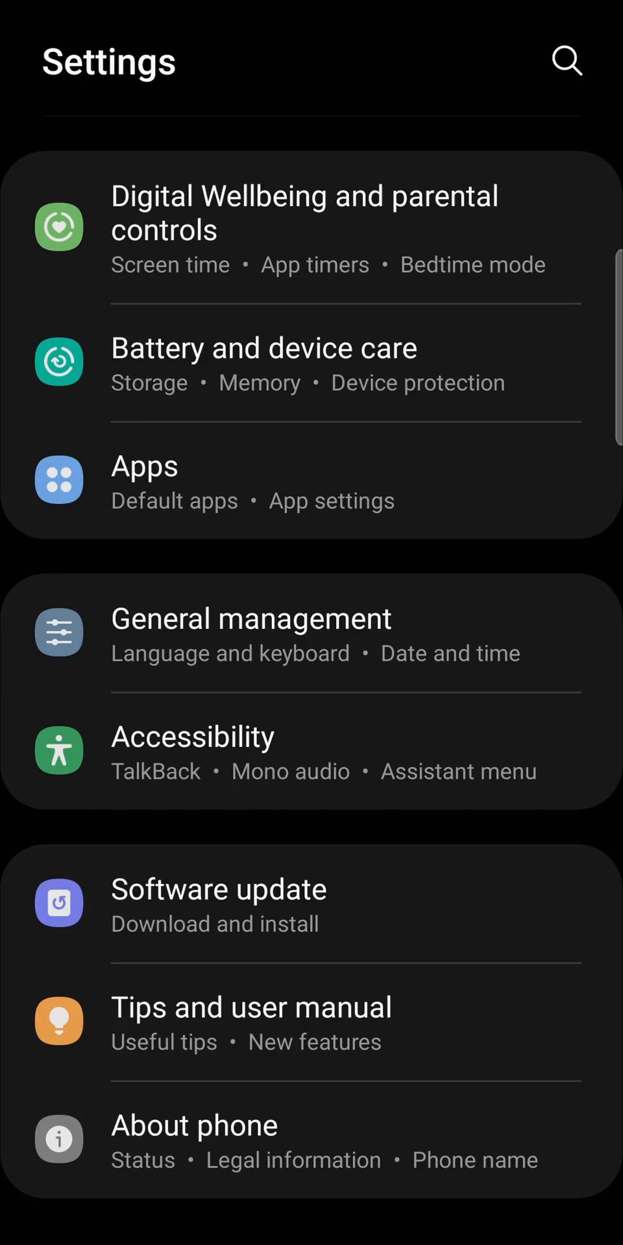
click(218, 890)
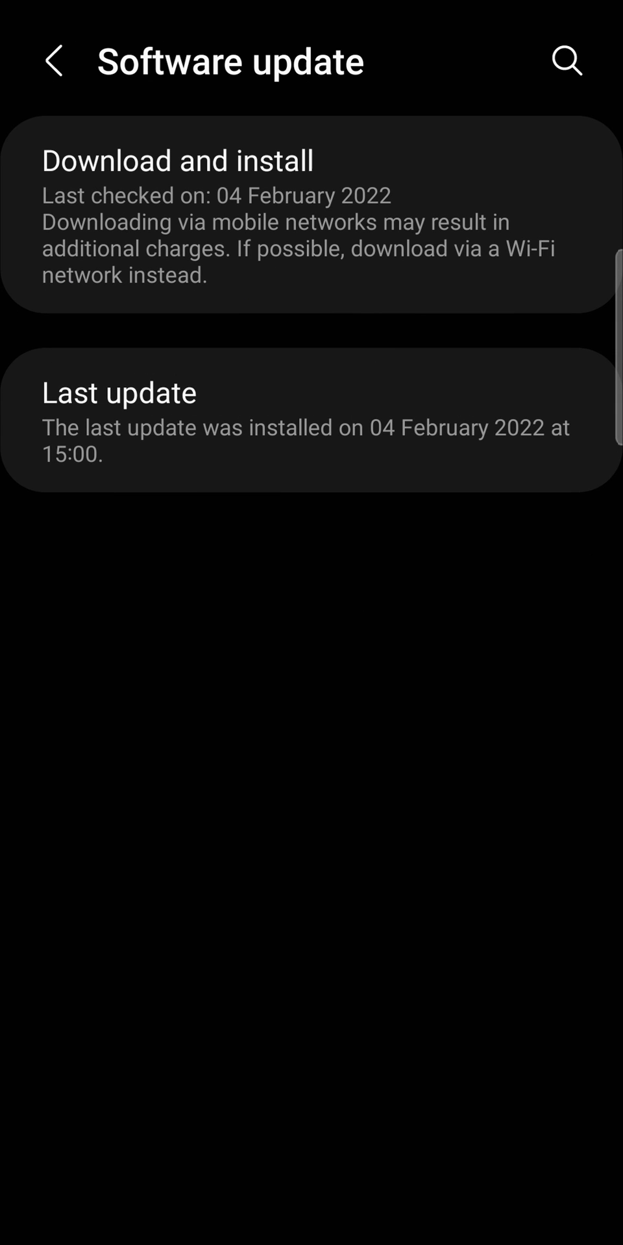